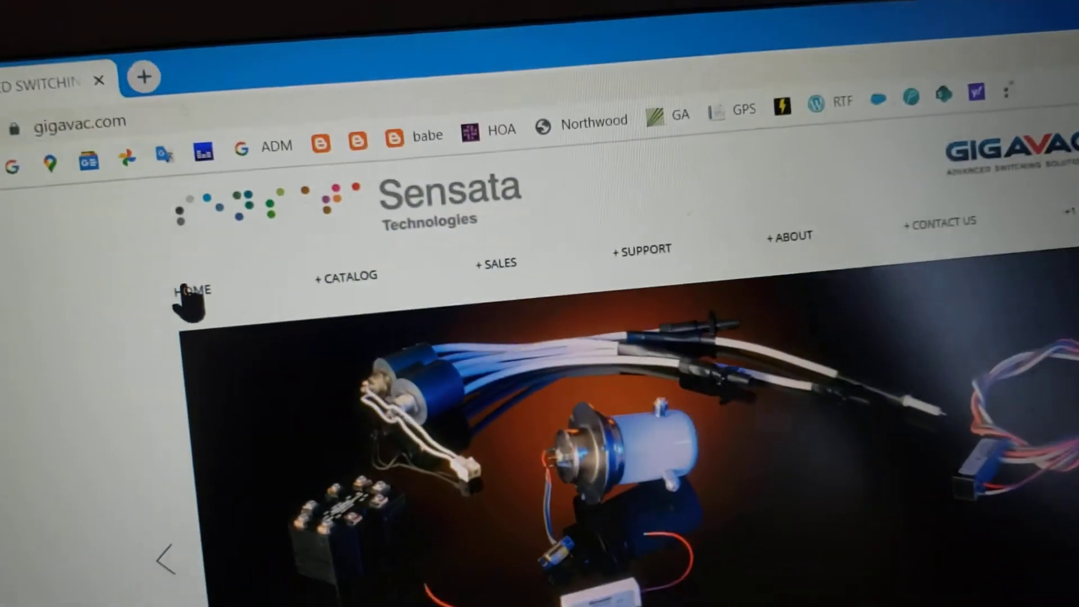
Step: Open the MX Contactors page from the GIGAVAC catalog's Contactors & Fuses menu
scroll("down", 3)
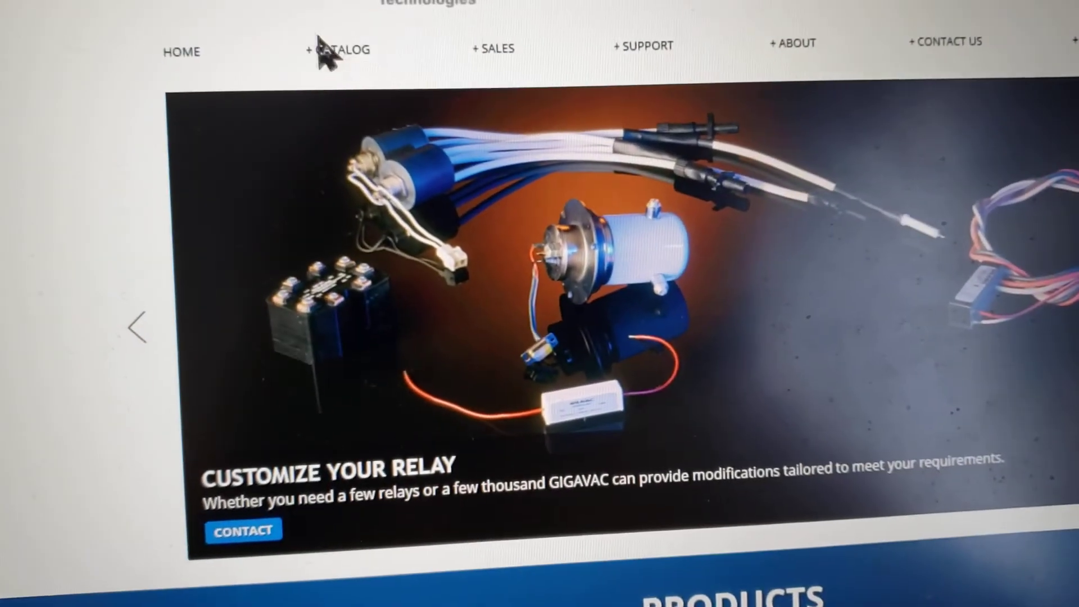
left_click(337, 49)
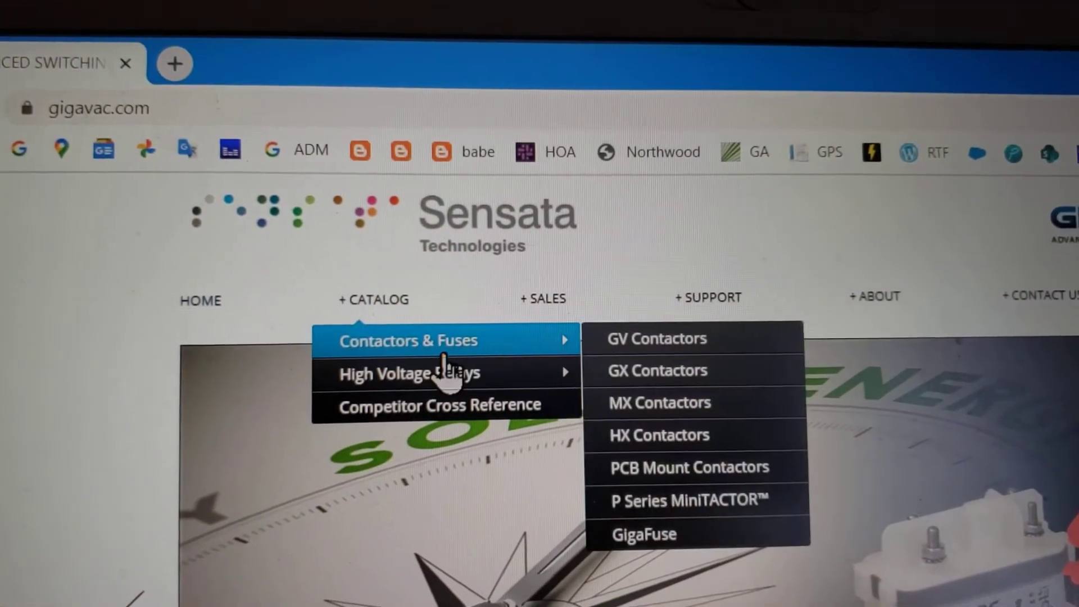
mouse_move(664, 407)
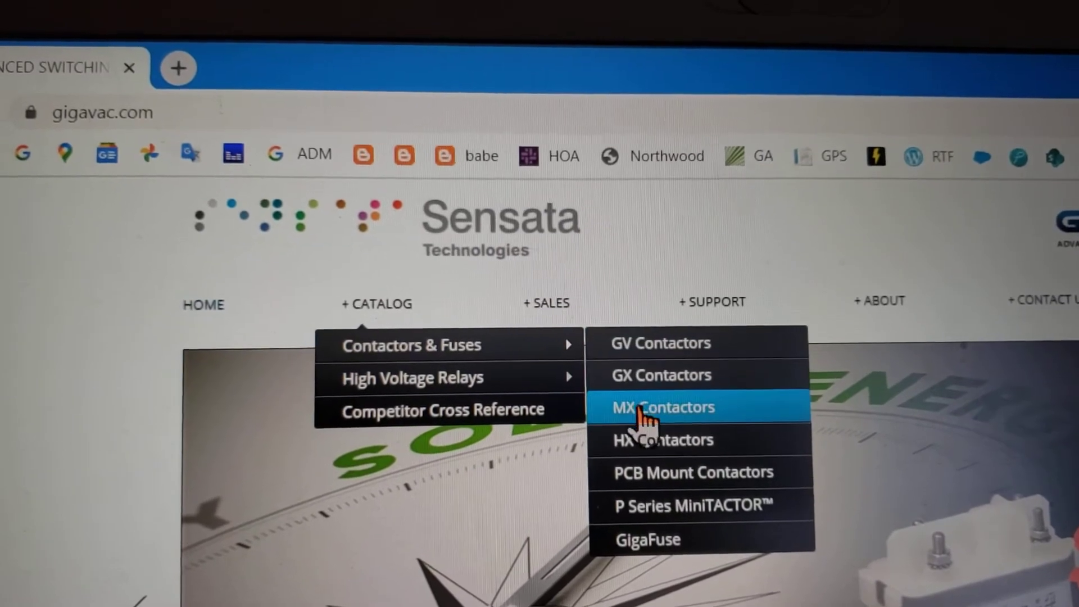
left_click(664, 407)
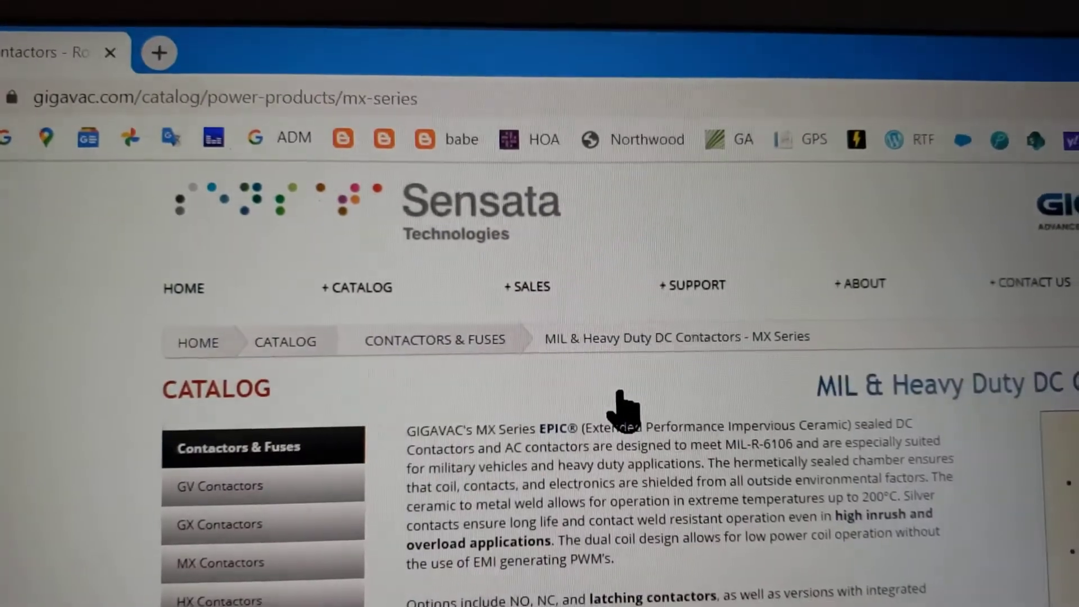
scroll("down", 3)
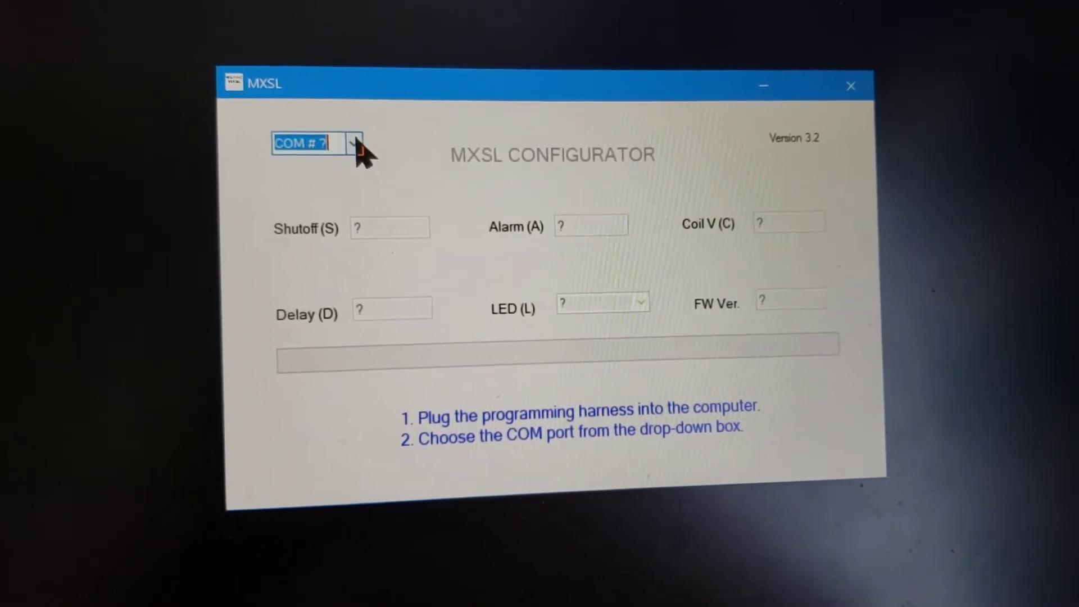
Step: Select COM7 as the port and start searching for the MXSL contactor
left_click(355, 142)
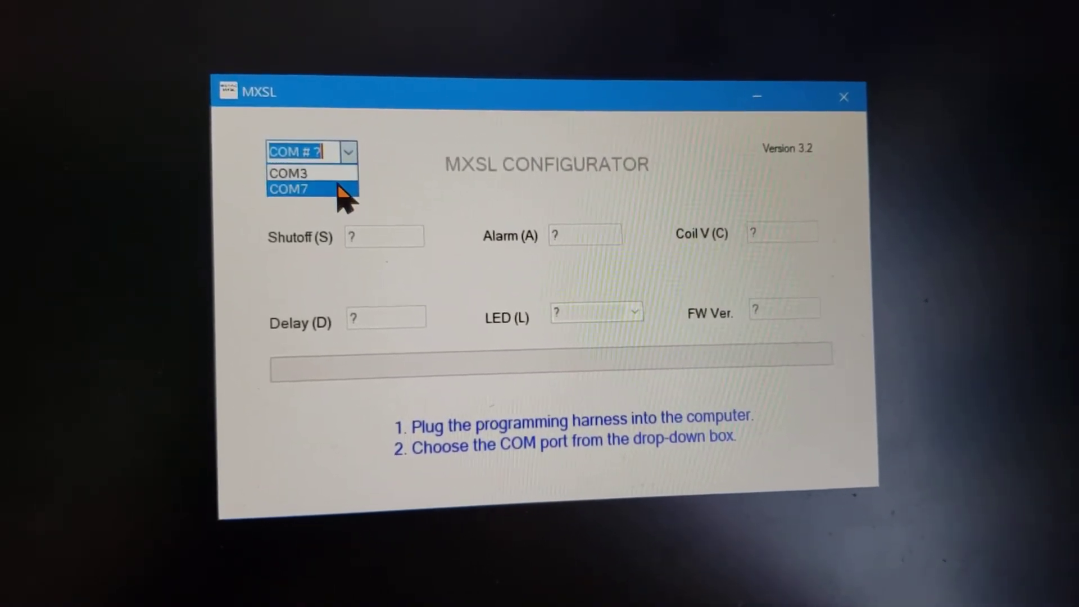
left_click(288, 189)
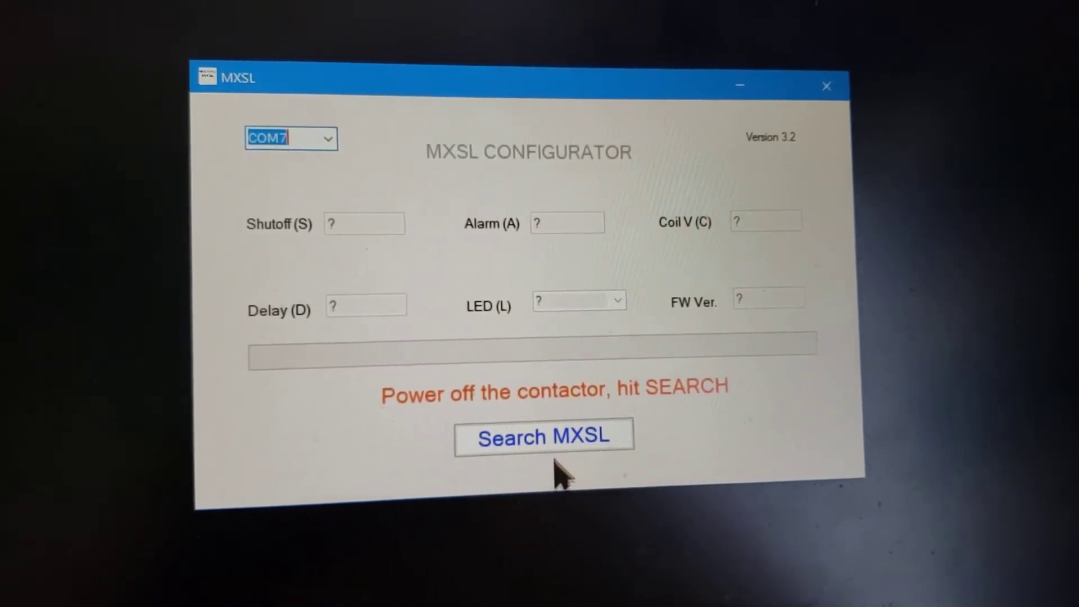
left_click(543, 435)
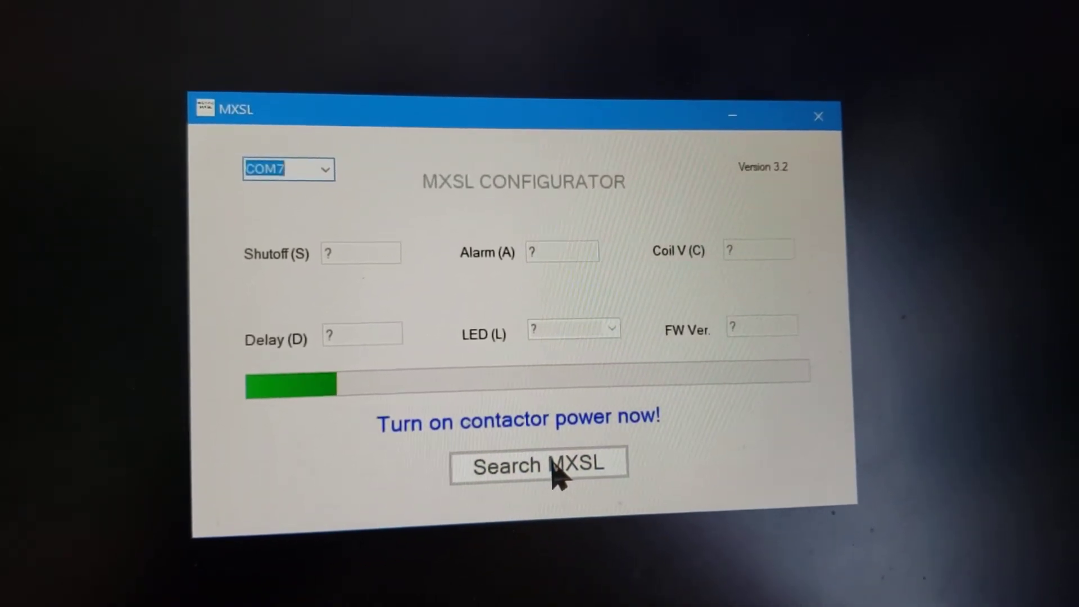
Step: Power on the contactor and dismiss the Searching Timeout message
left_click(539, 464)
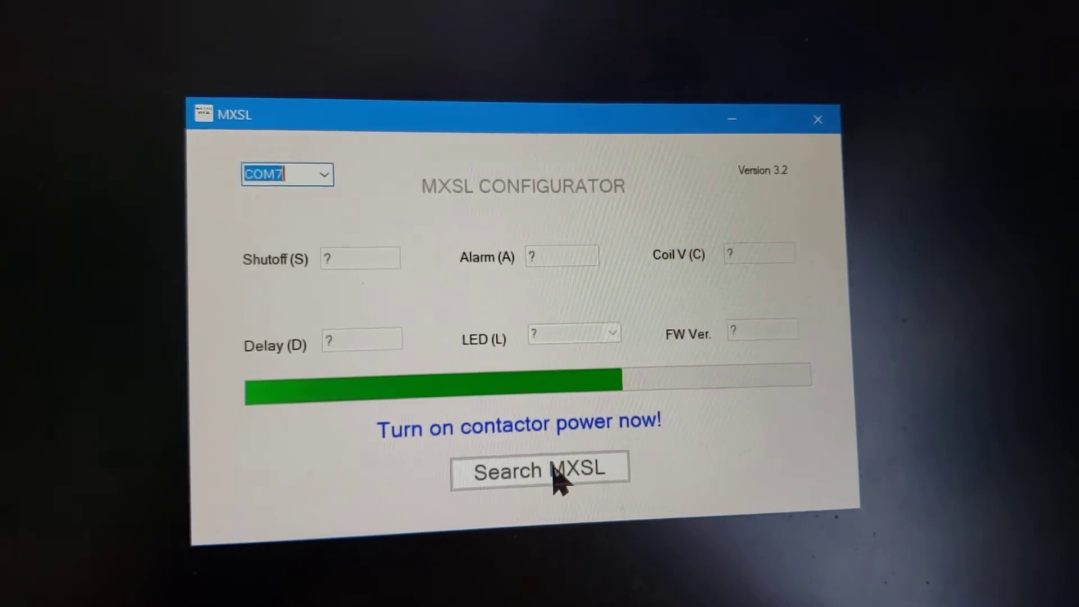
left_click(539, 470)
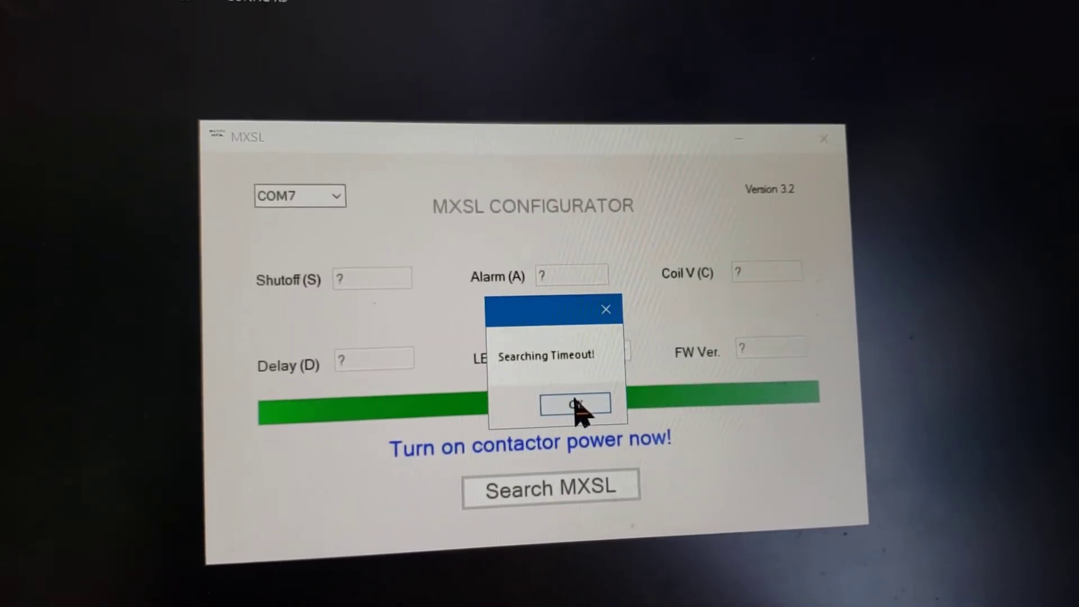
left_click(575, 404)
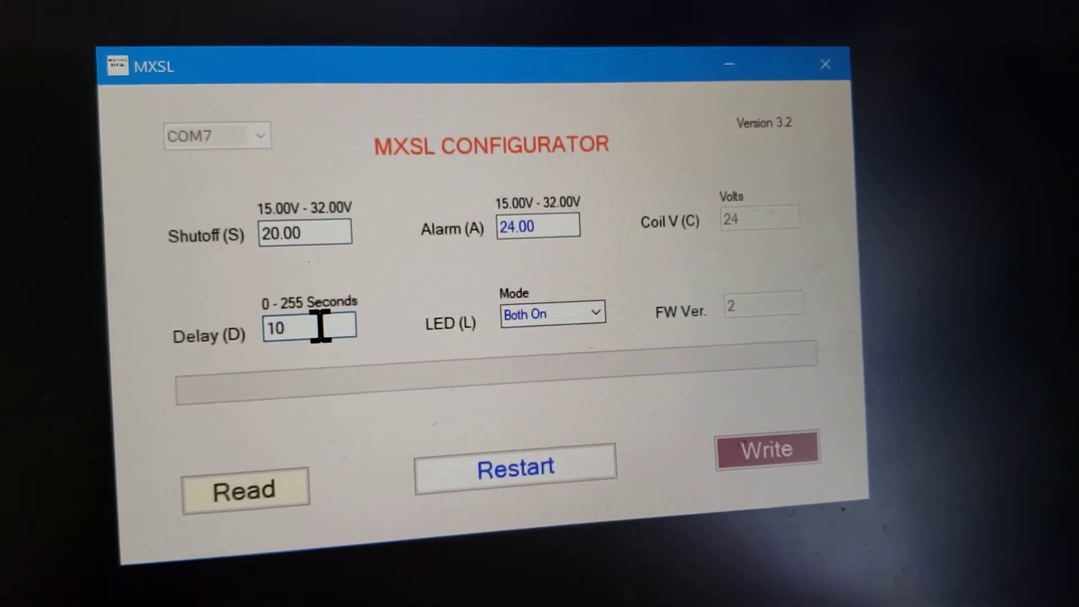
Step: Change the Delay (D) value from 10 to 5 seconds
type("5")
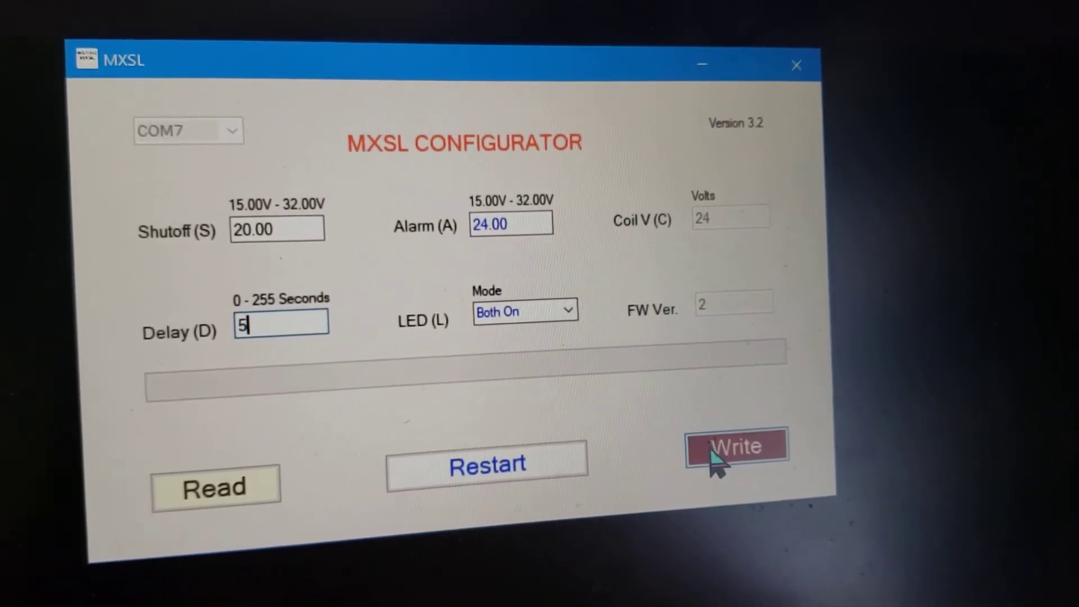
Step: Write the 20 V / 24 V / 5 s settings to the contactor, then read them back
left_click(736, 446)
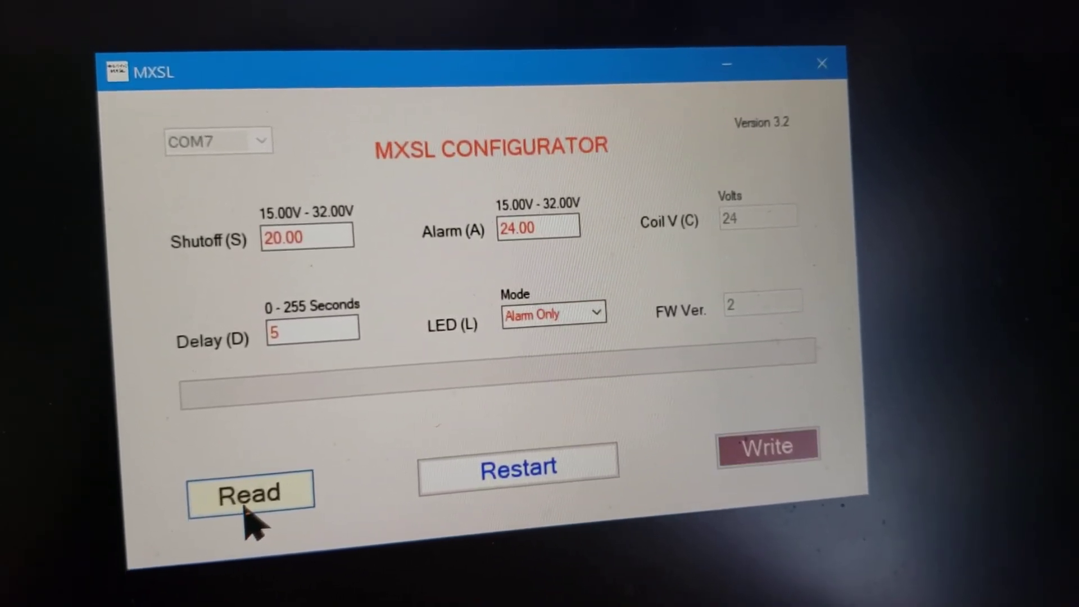
left_click(249, 493)
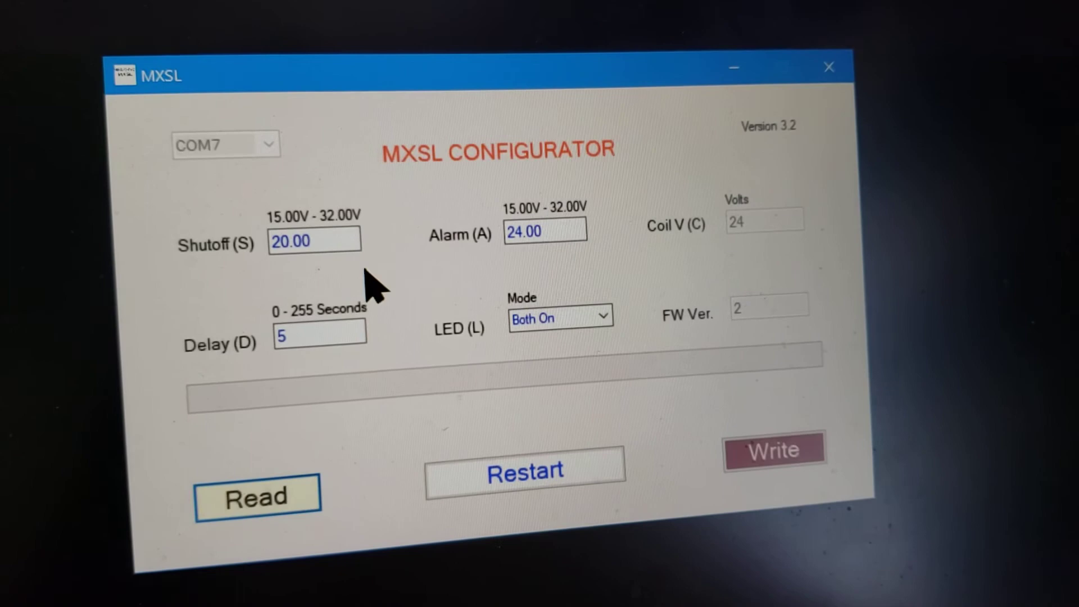